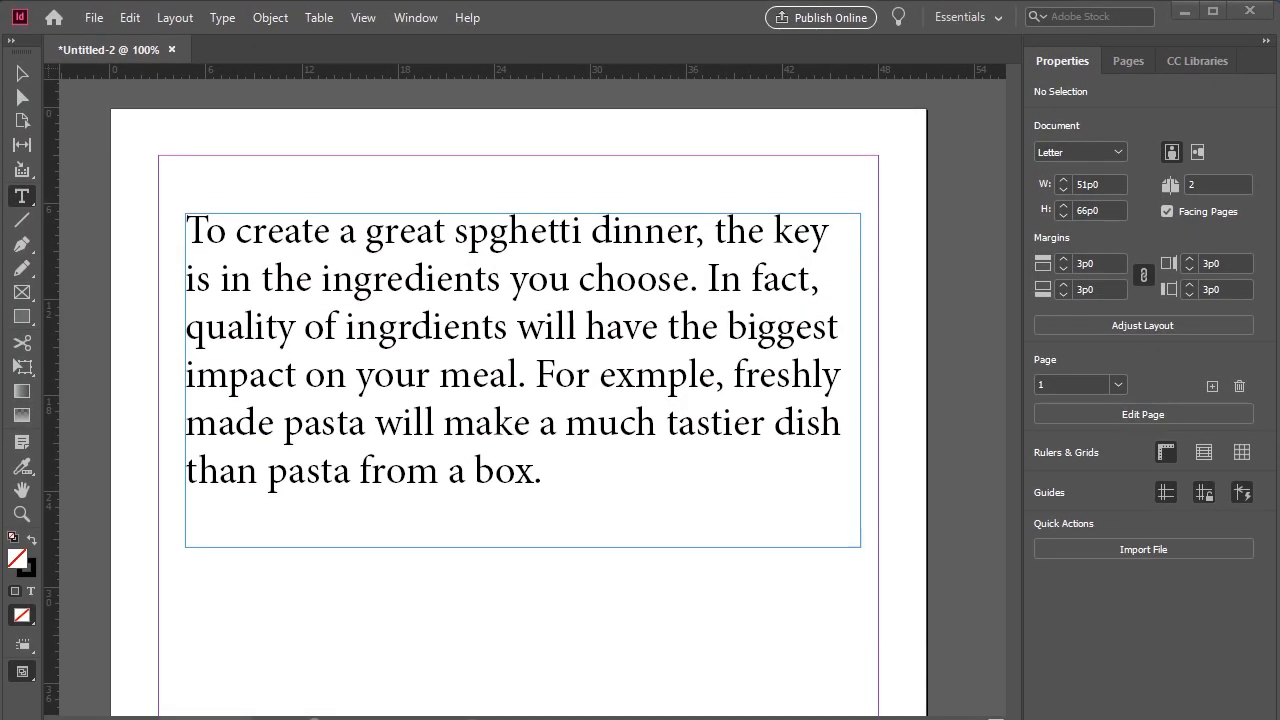
mouse_move(1034, 663)
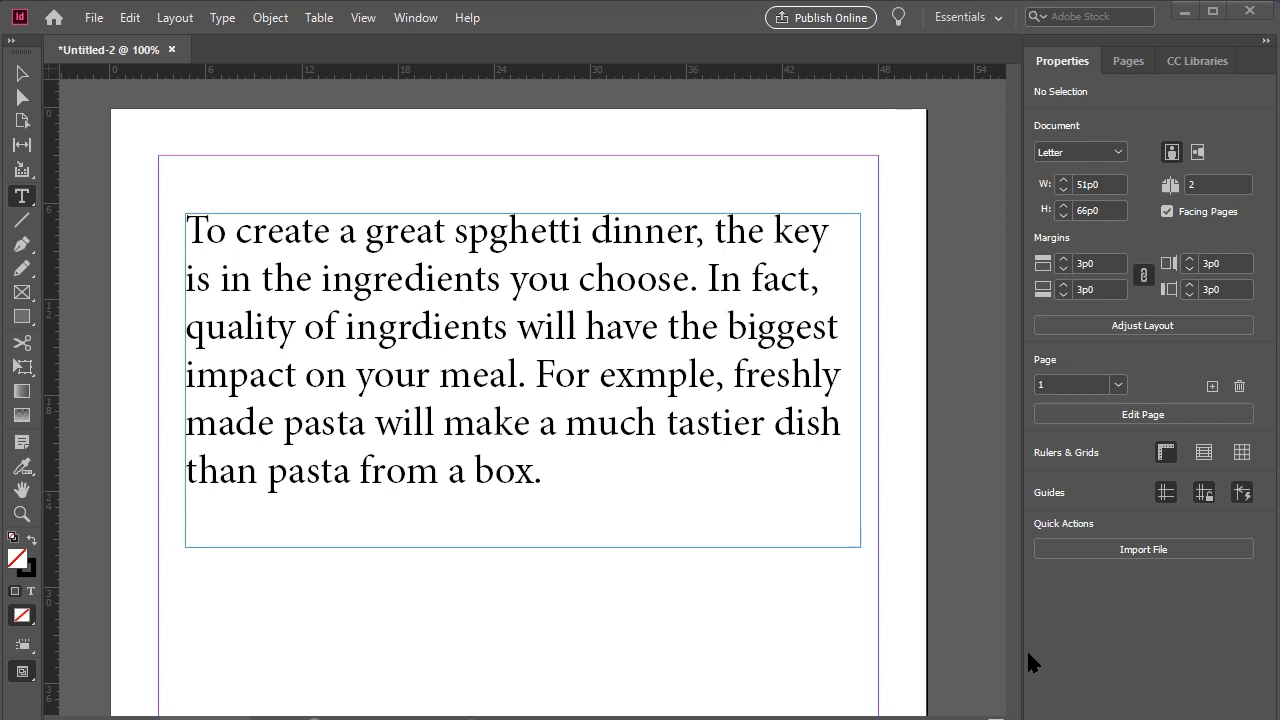
mouse_move(998, 648)
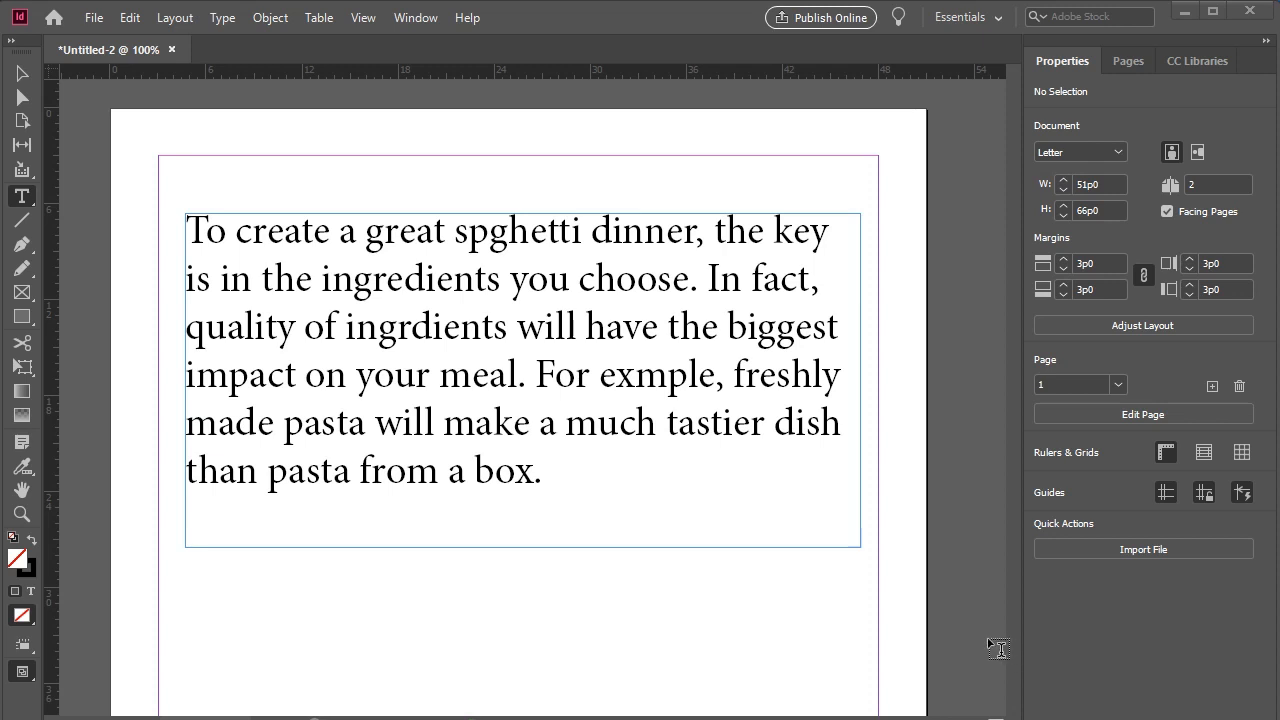
Place the text cursor inside the spaghetti paragraph's frame with the Type tool
click(626, 473)
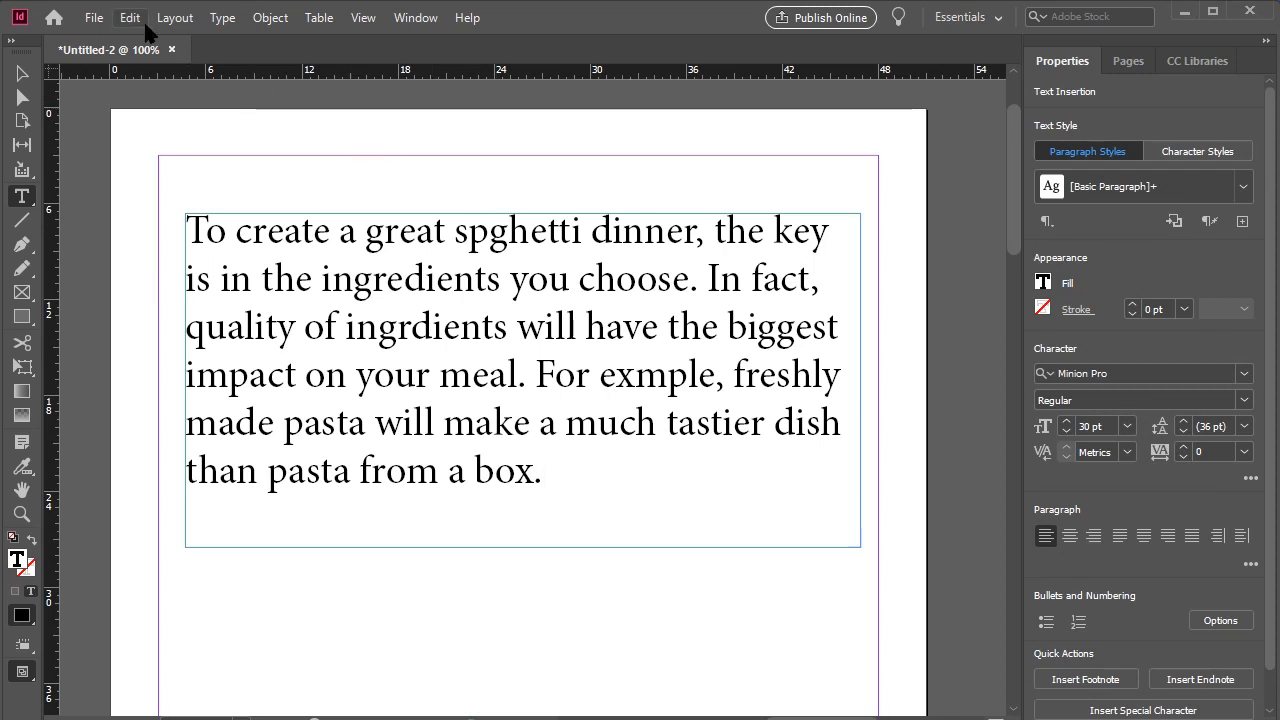
Run Check Spelling to change spghetti, ingrdients and exmple to their correct spellings
click(130, 17)
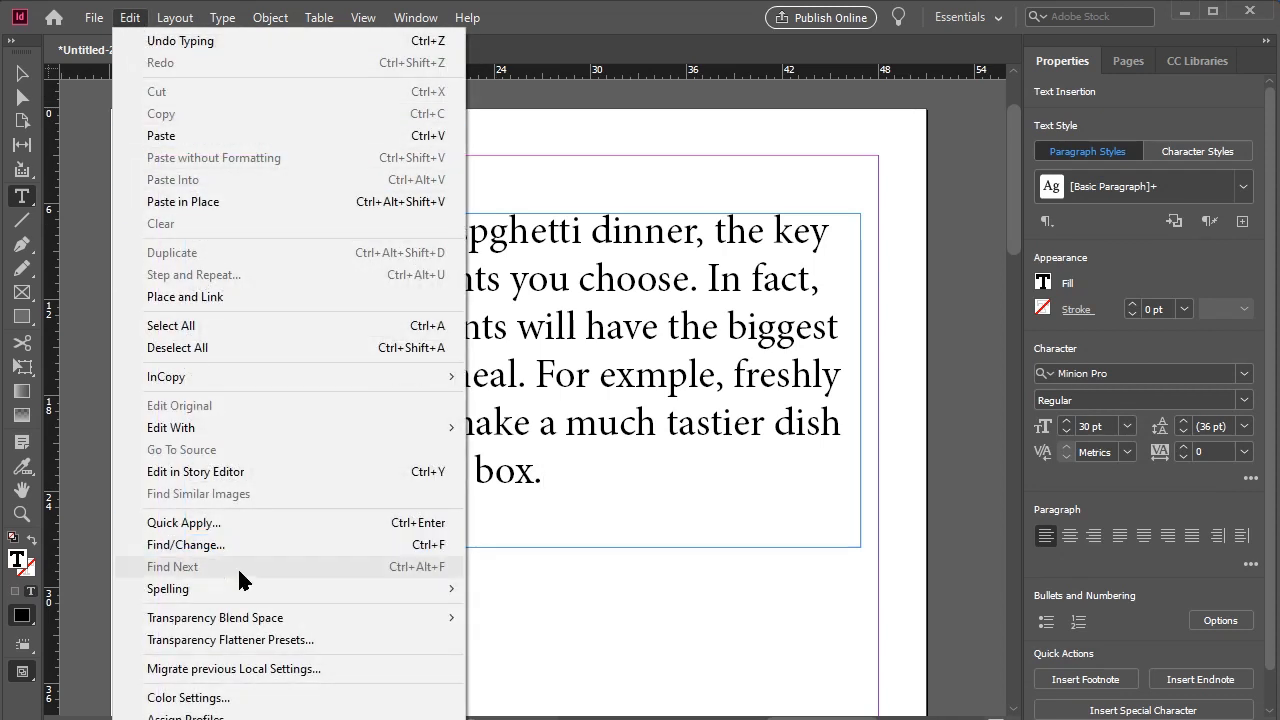
mouse_move(168, 588)
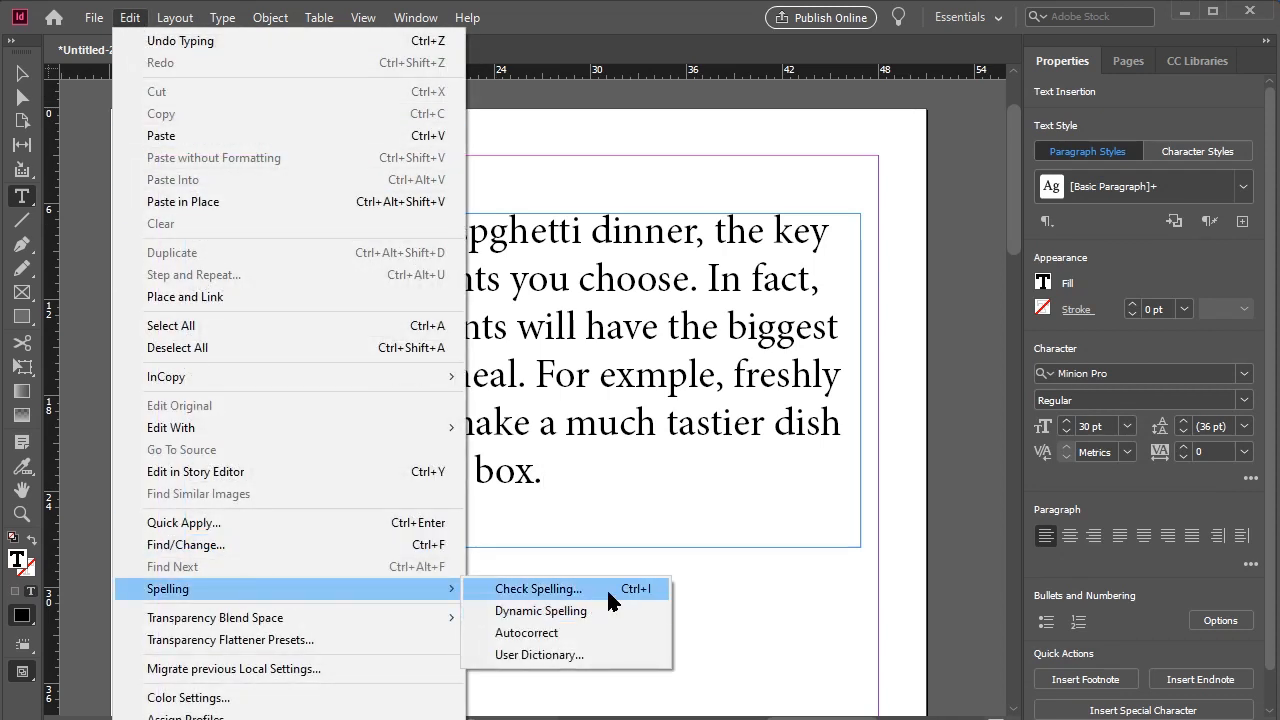
click(538, 588)
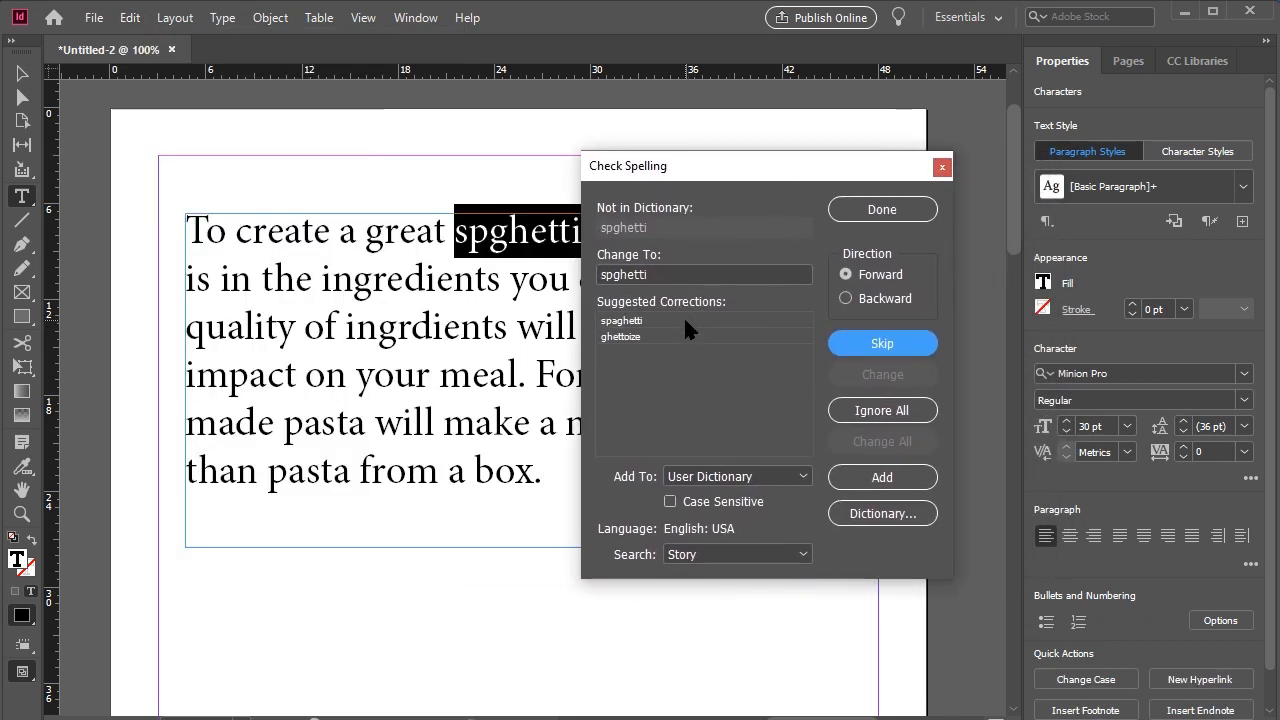
click(621, 320)
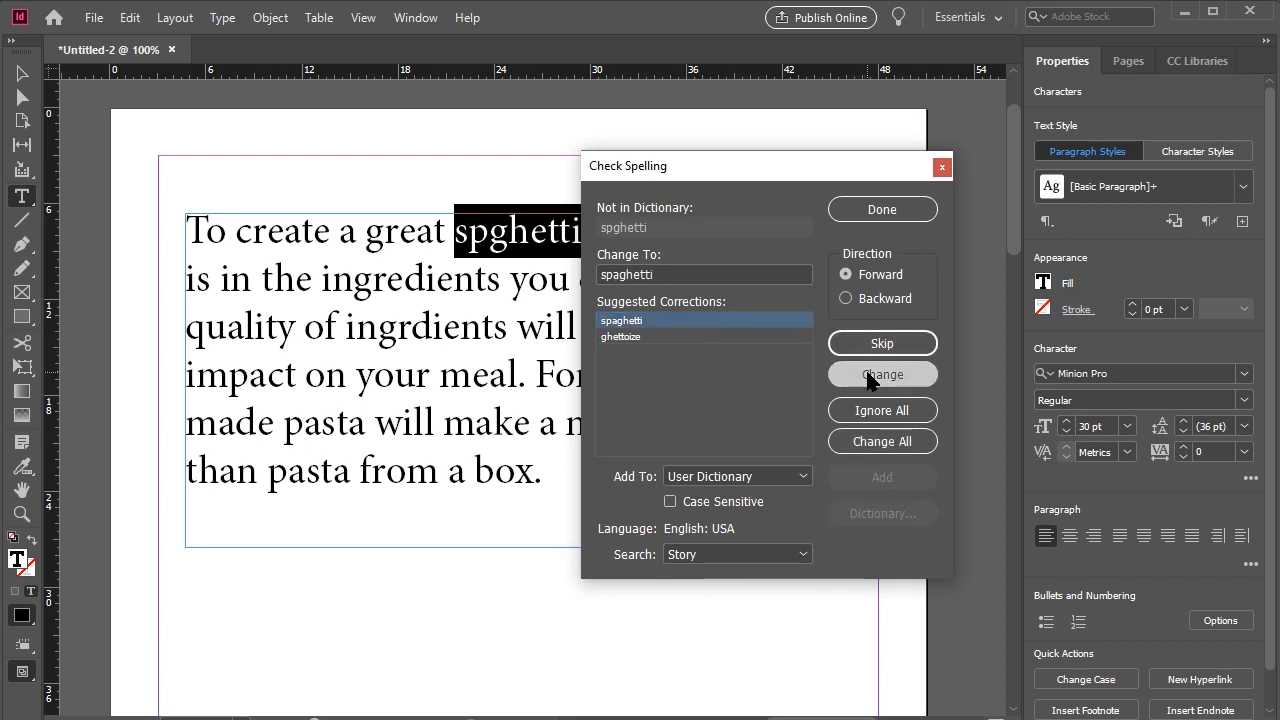
click(881, 373)
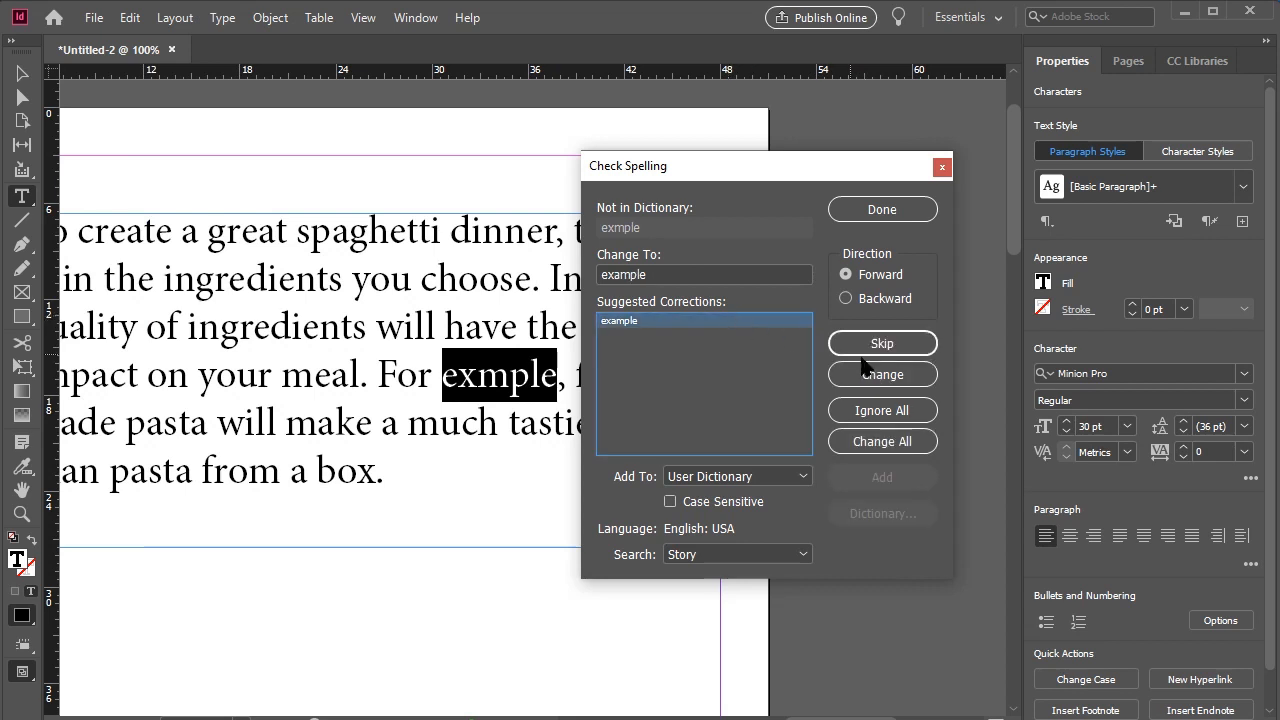
click(881, 374)
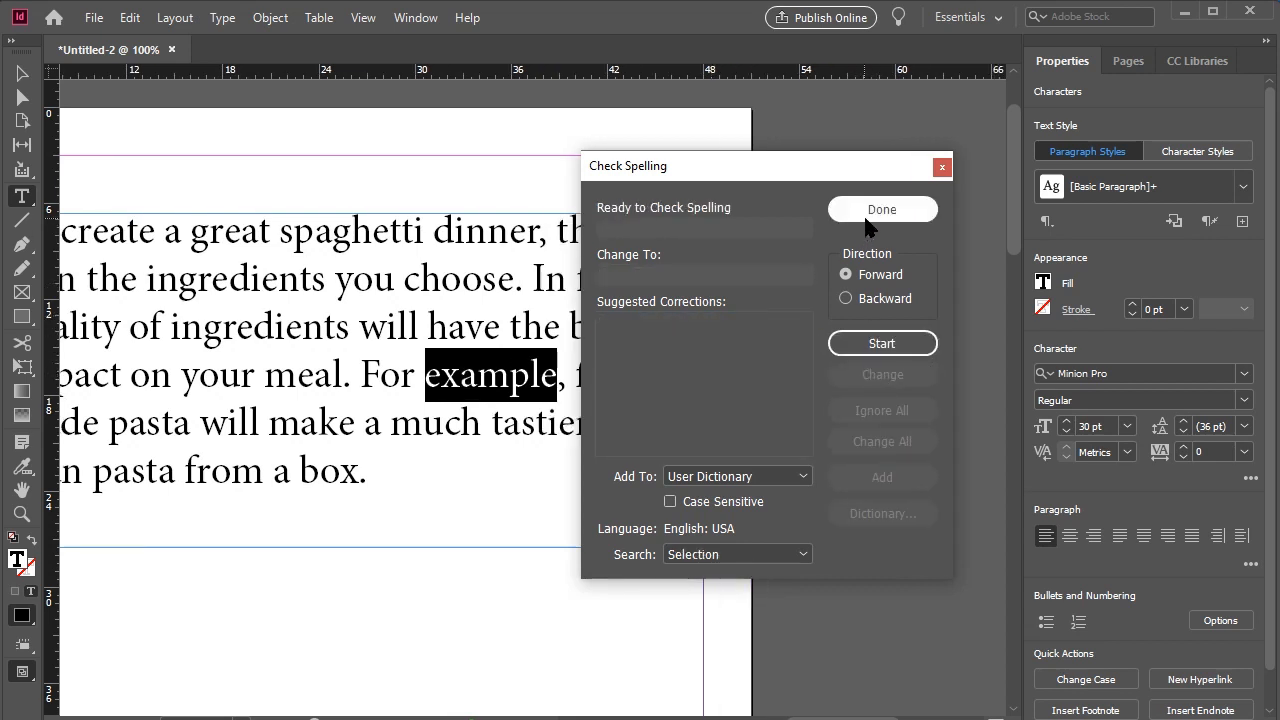
click(881, 209)
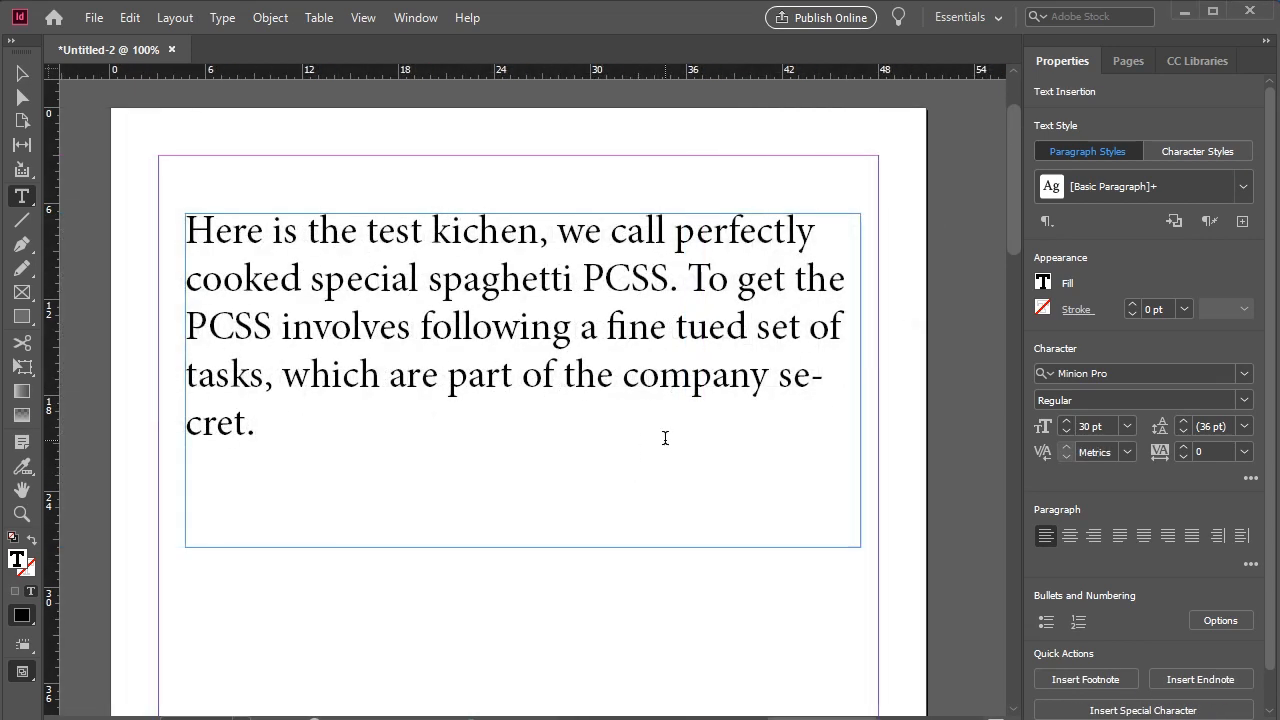
mouse_move(180, 118)
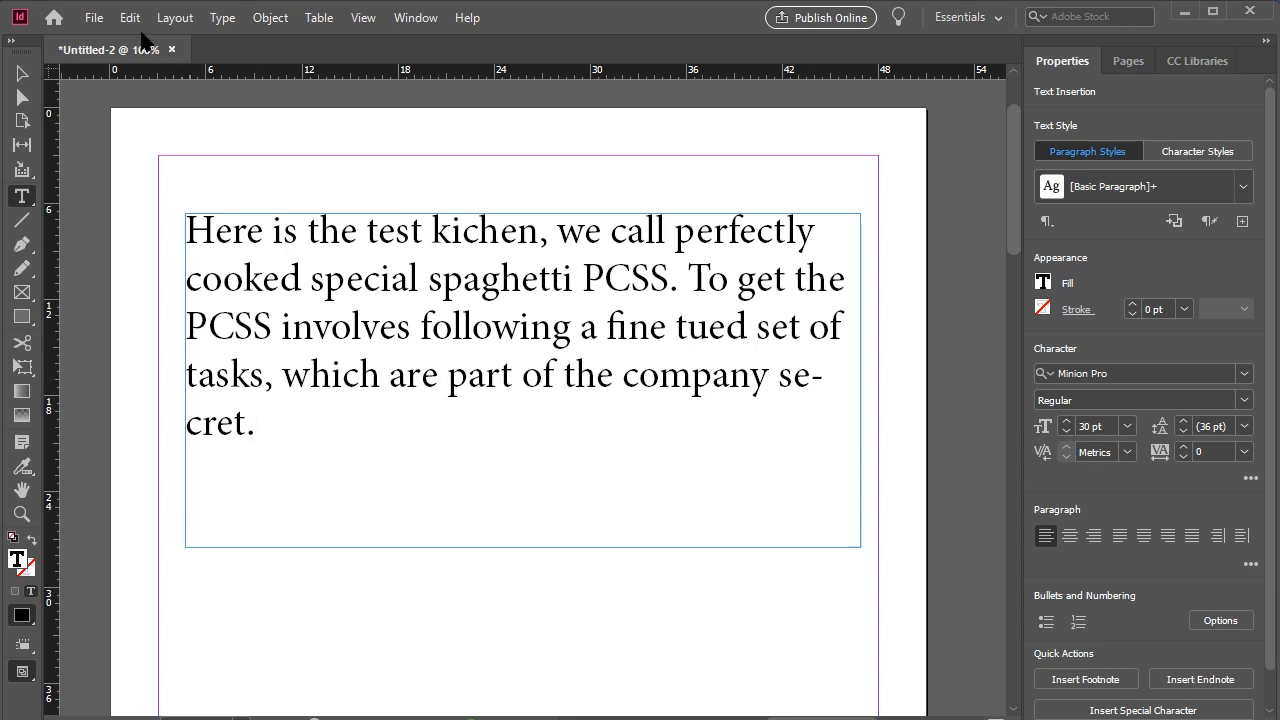
Enable Dynamic Spelling from the Edit > Spelling menu
click(129, 17)
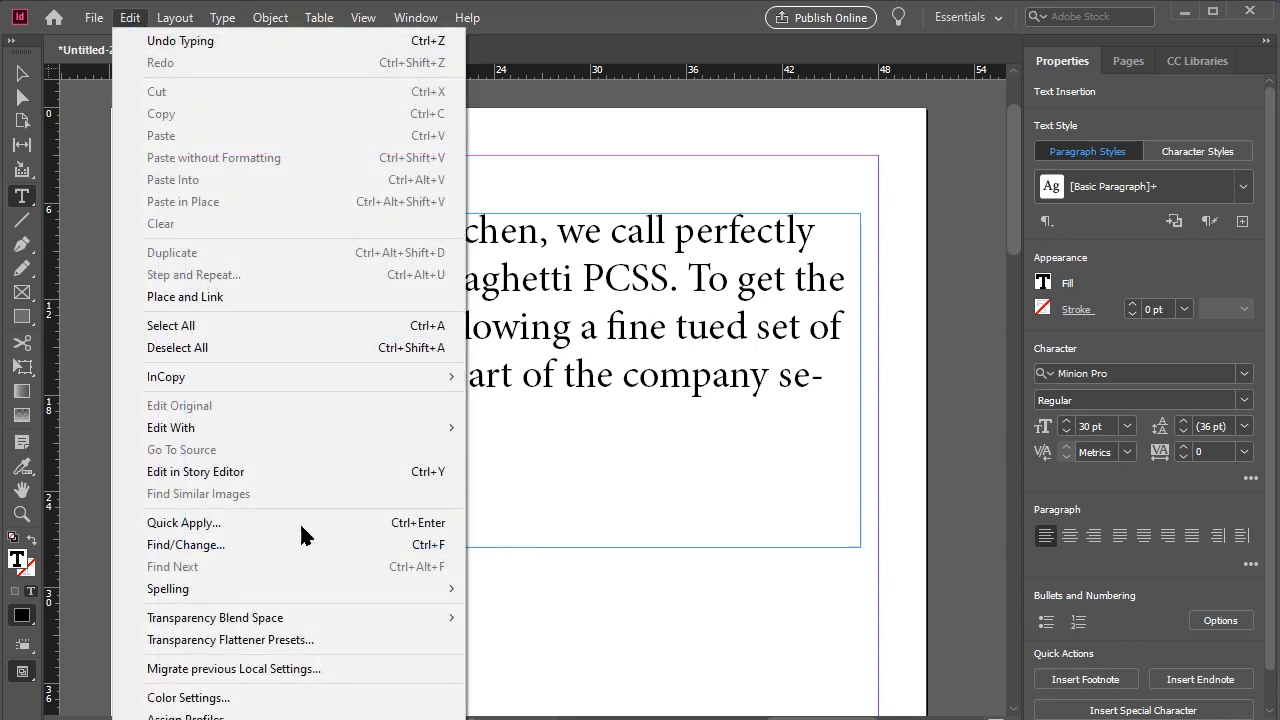
mouse_move(168, 588)
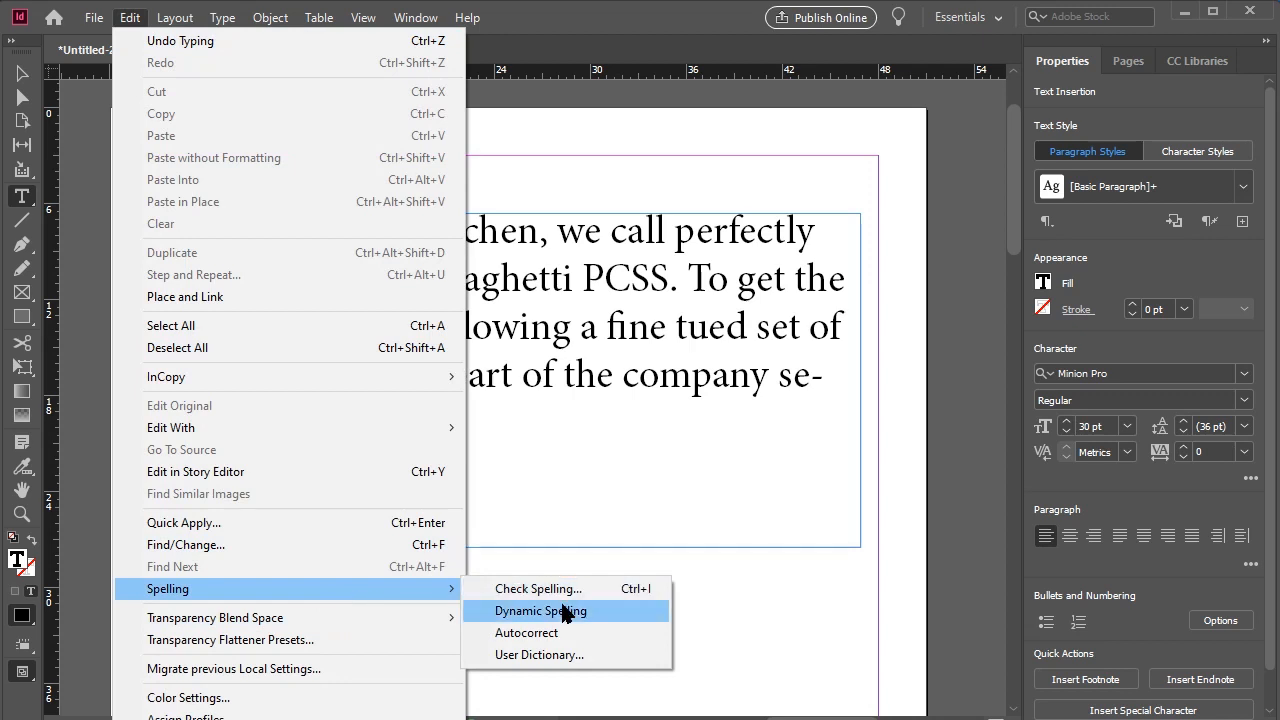
click(542, 611)
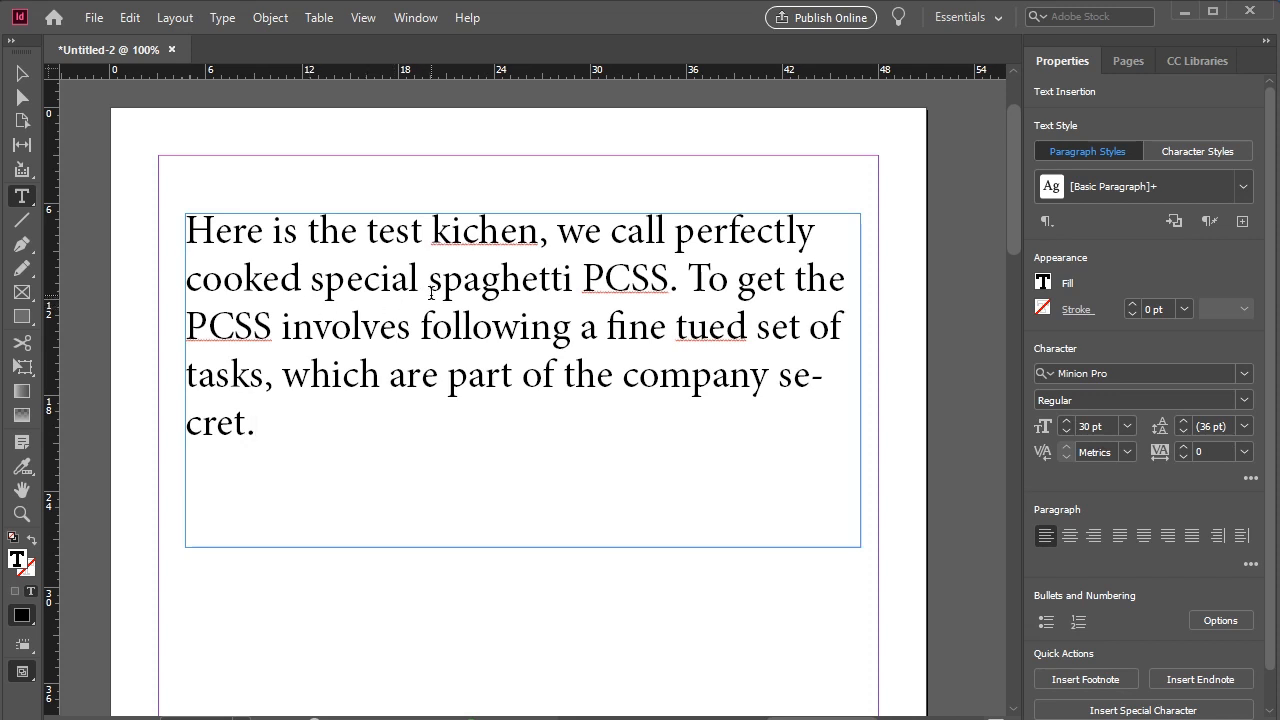
Replace kichen with kitchen using the live spelling suggestions
right_click(500, 240)
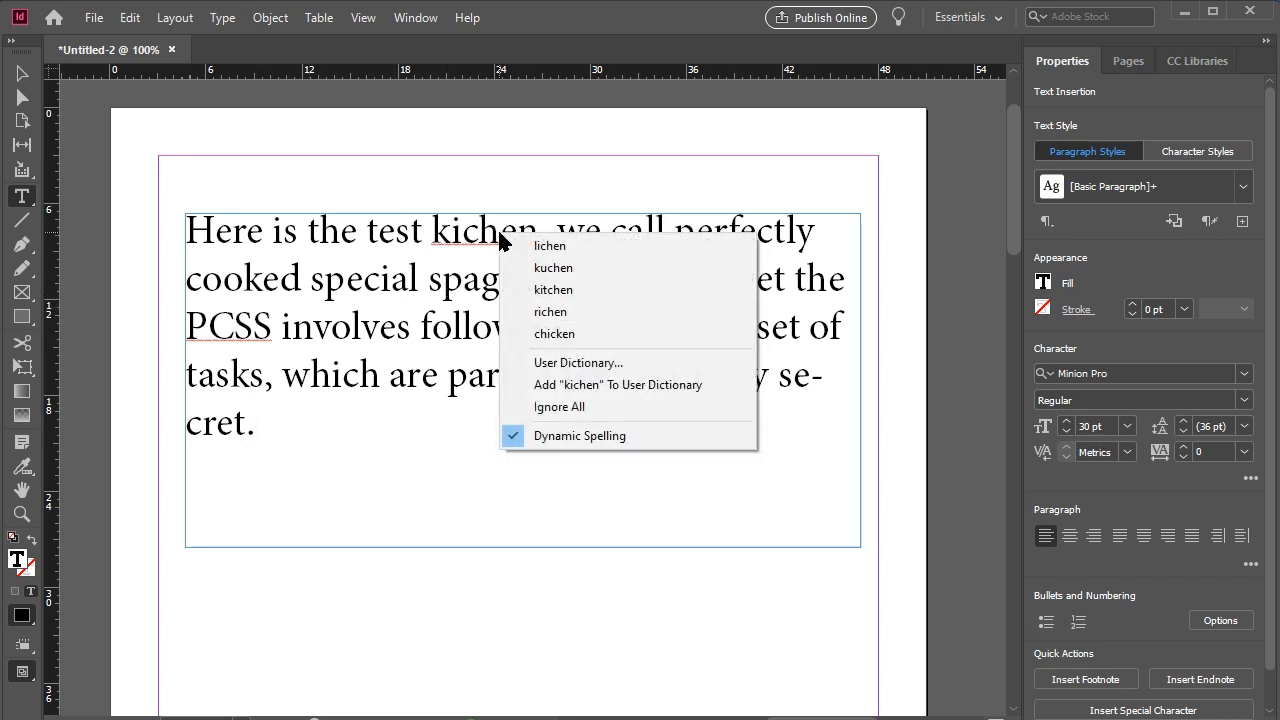
click(553, 289)
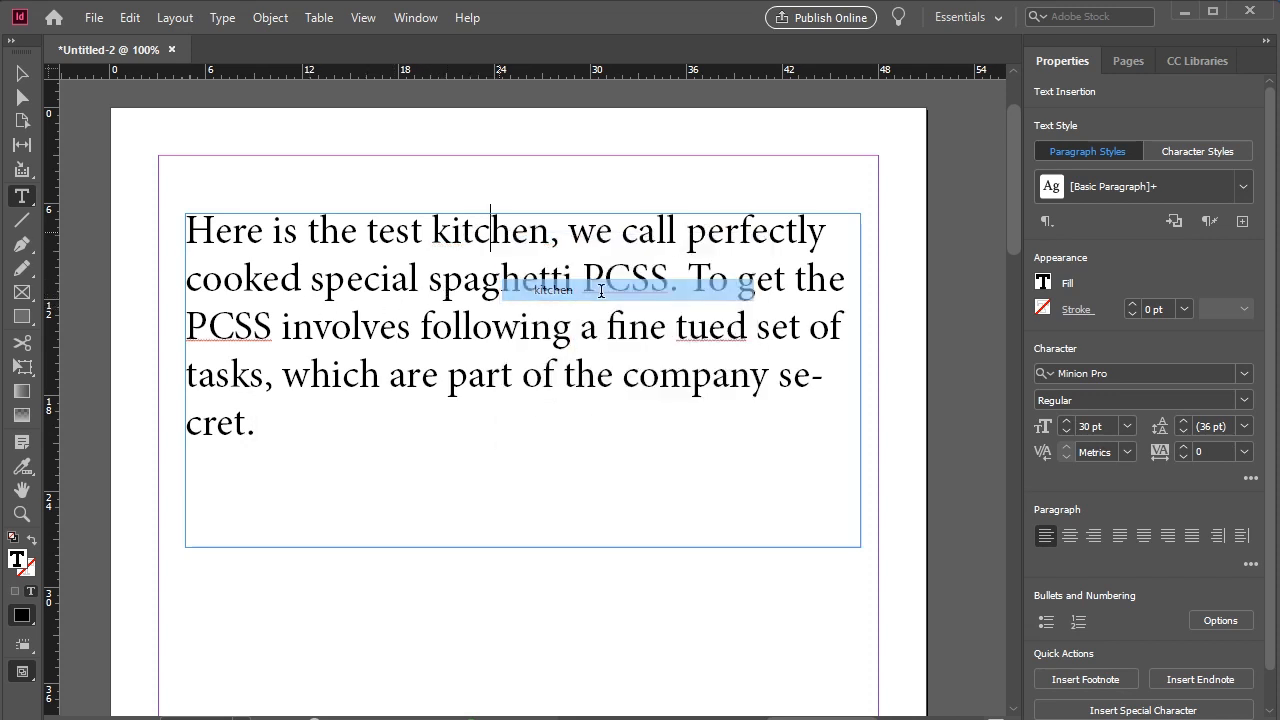
click(593, 420)
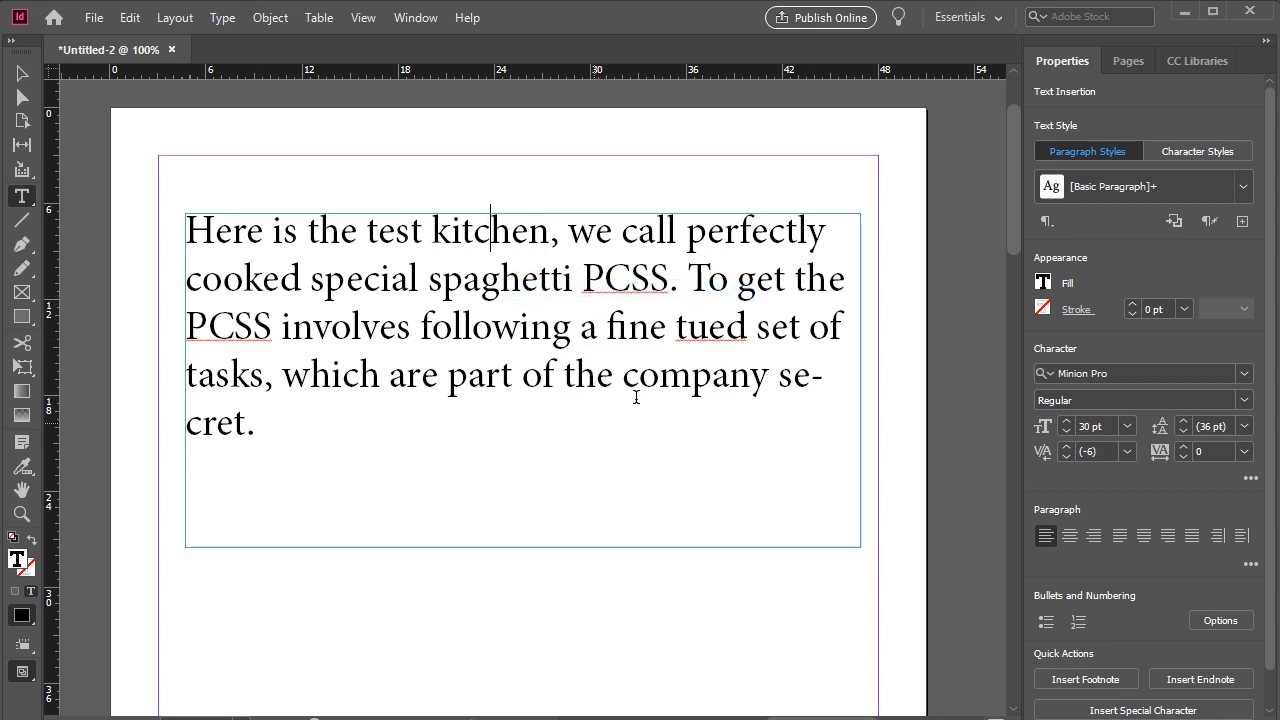
Add PCSS to the user dictionary from its right-click spelling menu
right_click(711, 325)
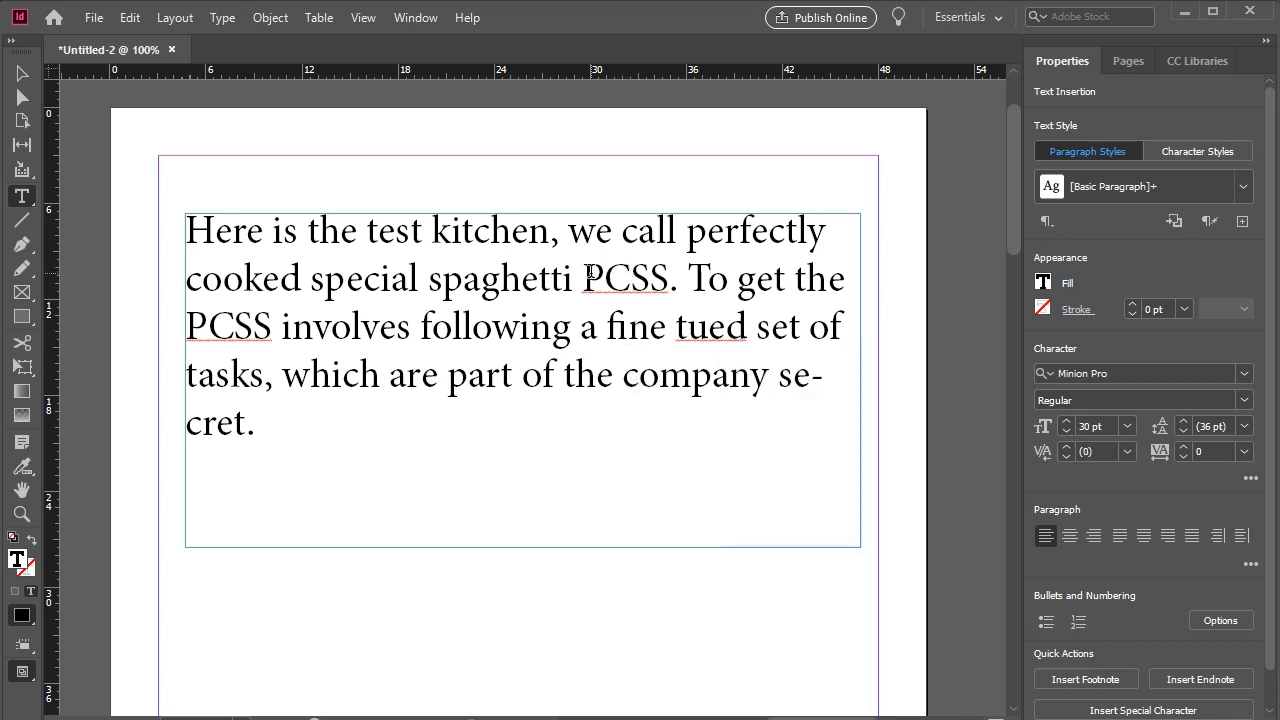
double_click(626, 278)
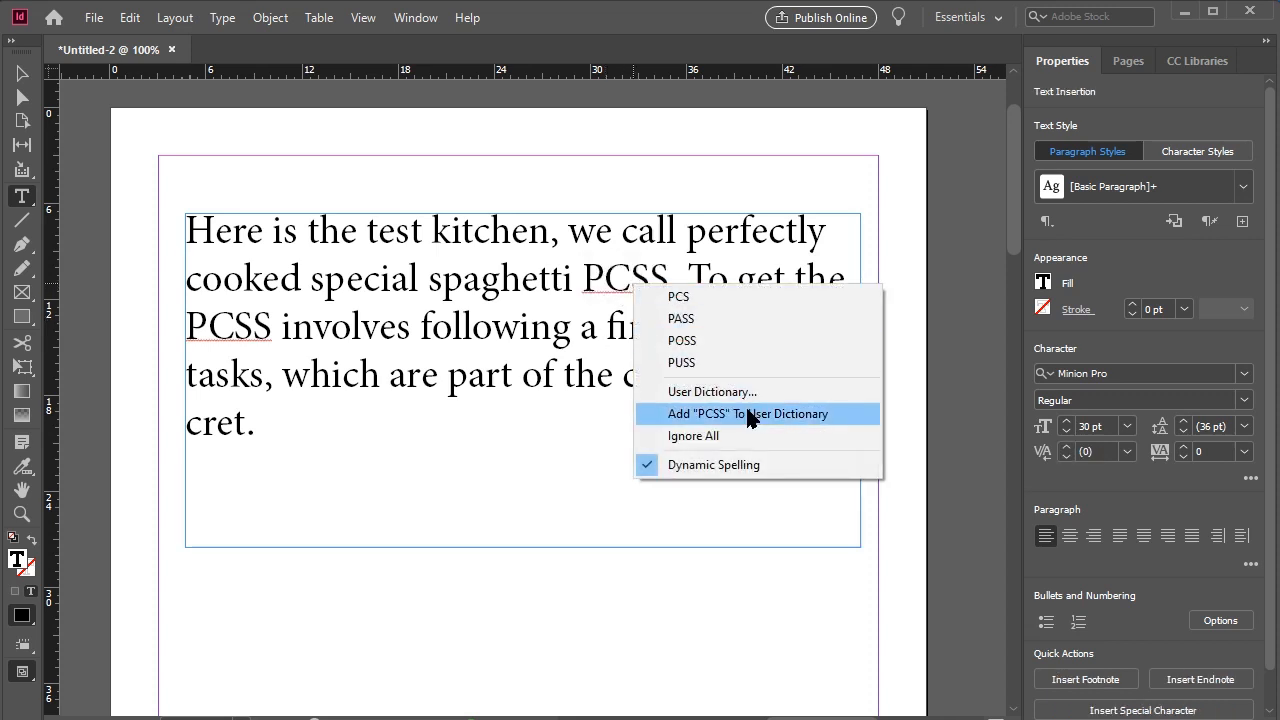
click(748, 413)
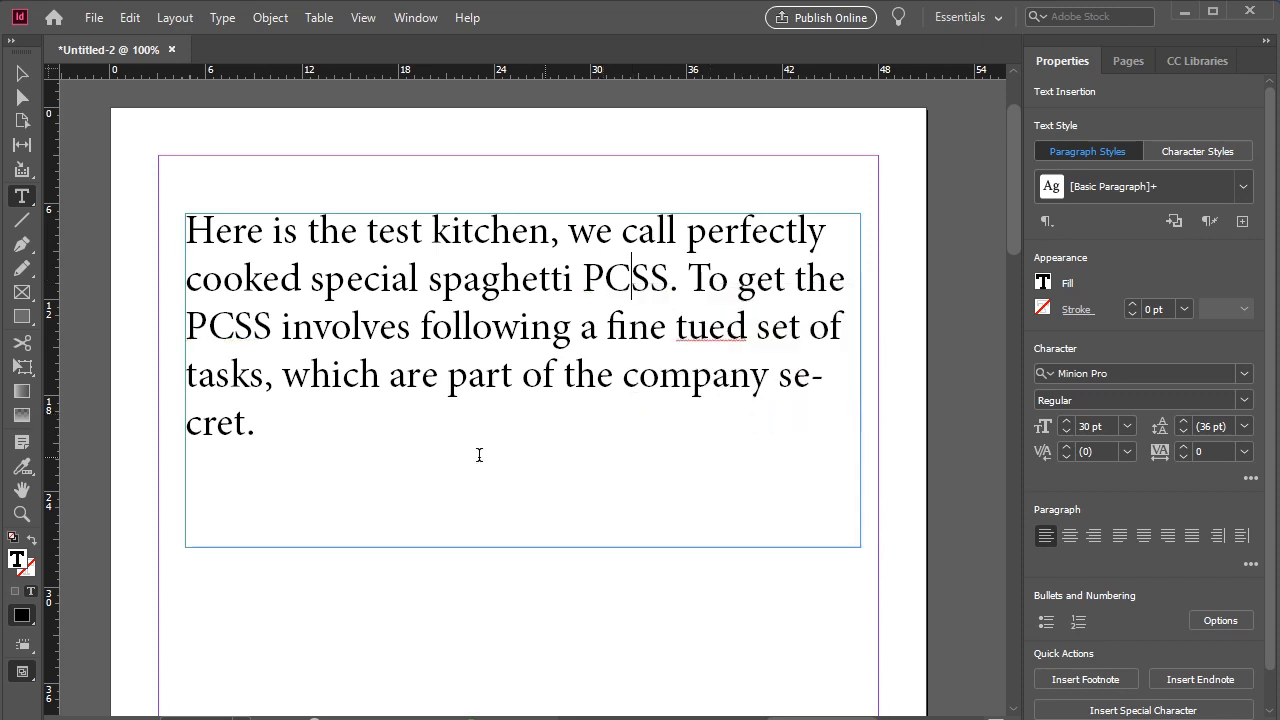
mouse_move(558, 451)
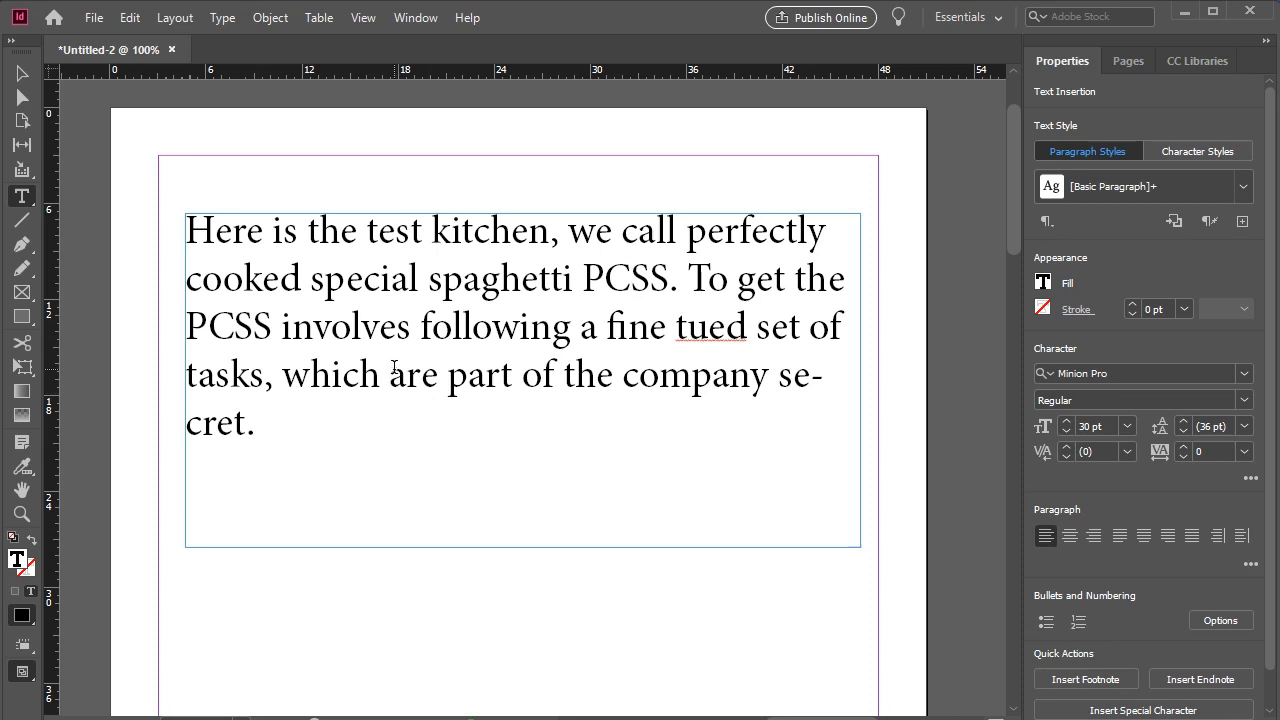
click(130, 17)
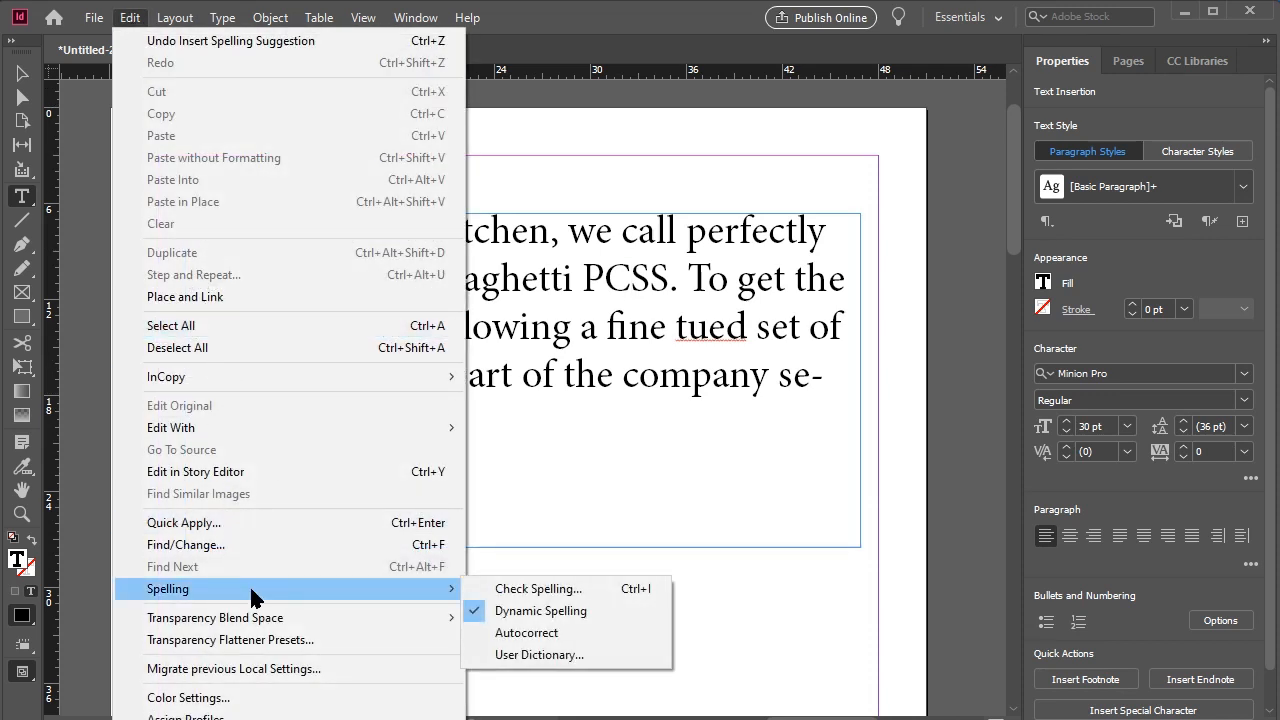
Confirm pcss appears in the User Dictionary's added words list
click(539, 654)
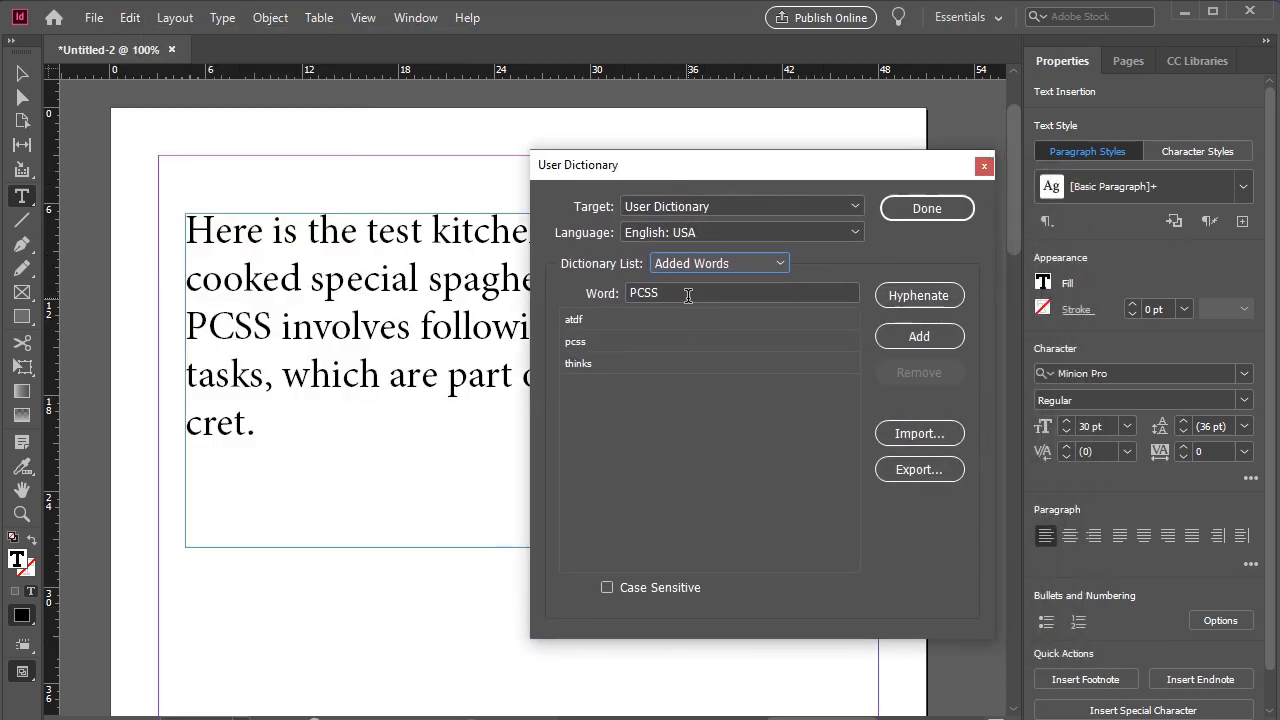
click(925, 208)
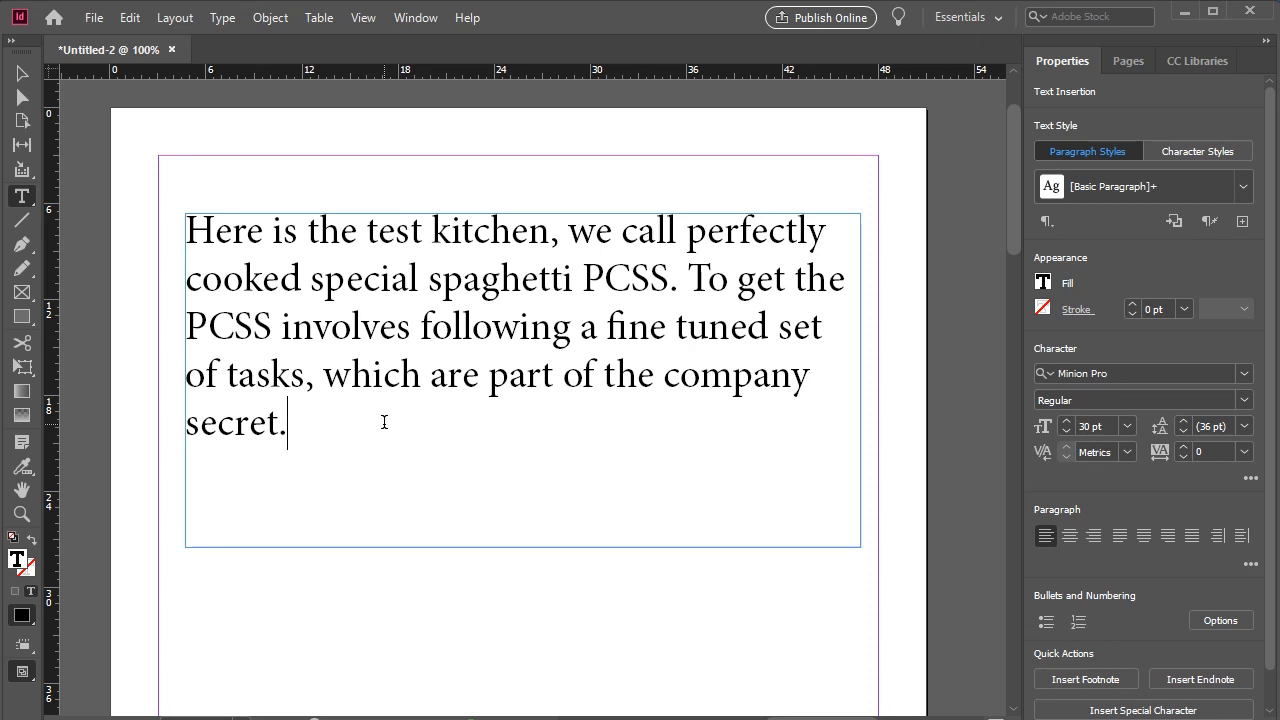
Turn on Autocorrect from the Edit > Spelling menu
click(129, 17)
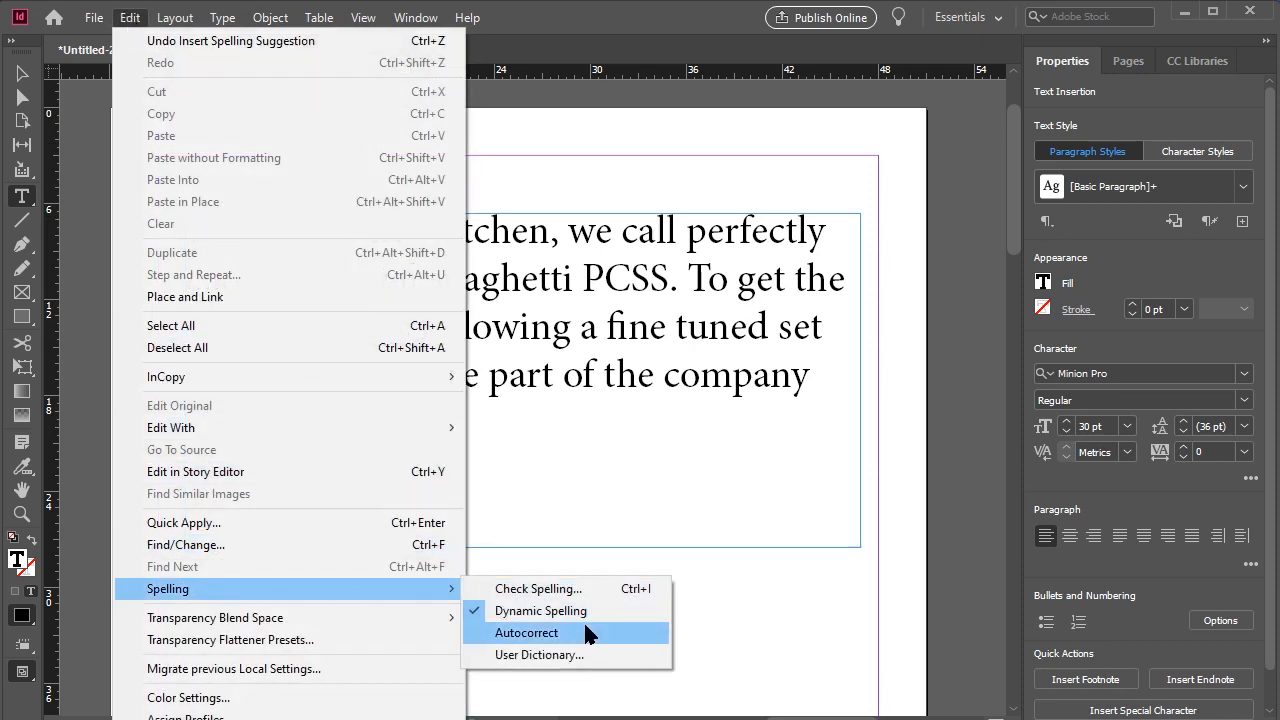
click(527, 632)
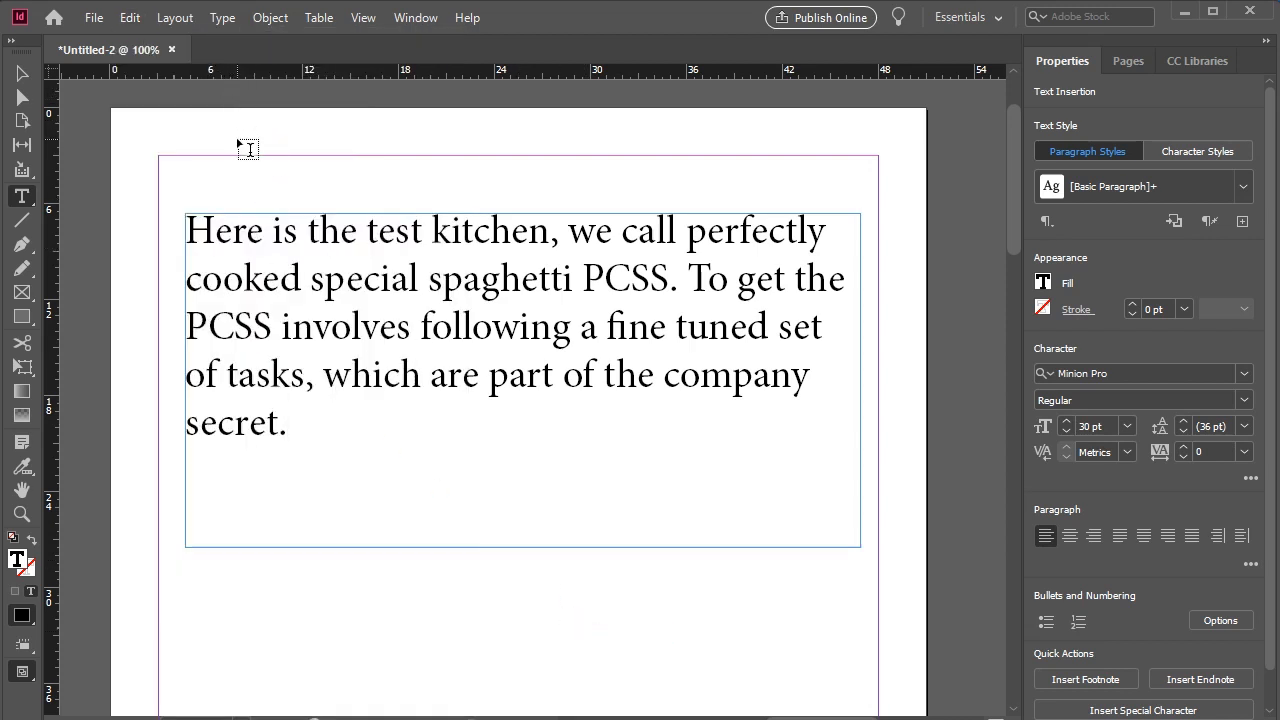
click(129, 17)
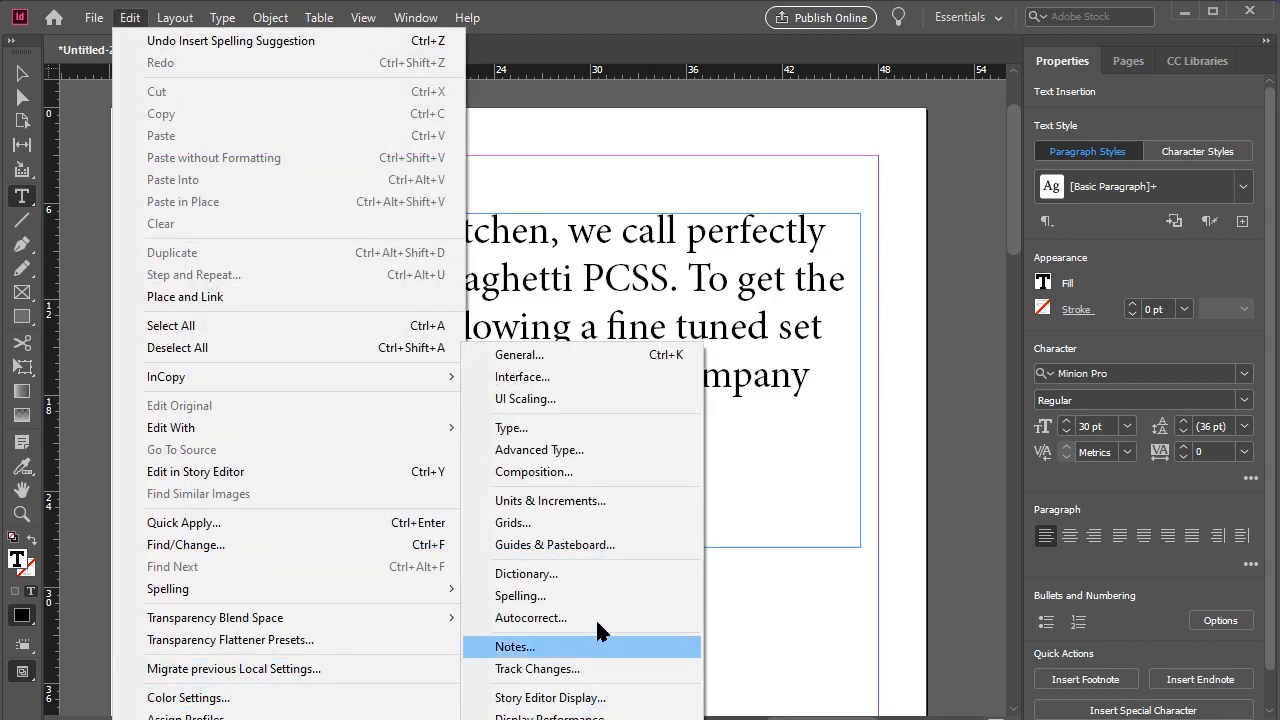
Confirm Enable Autocorrect is checked in Autocorrect preferences and accept with OK
click(531, 617)
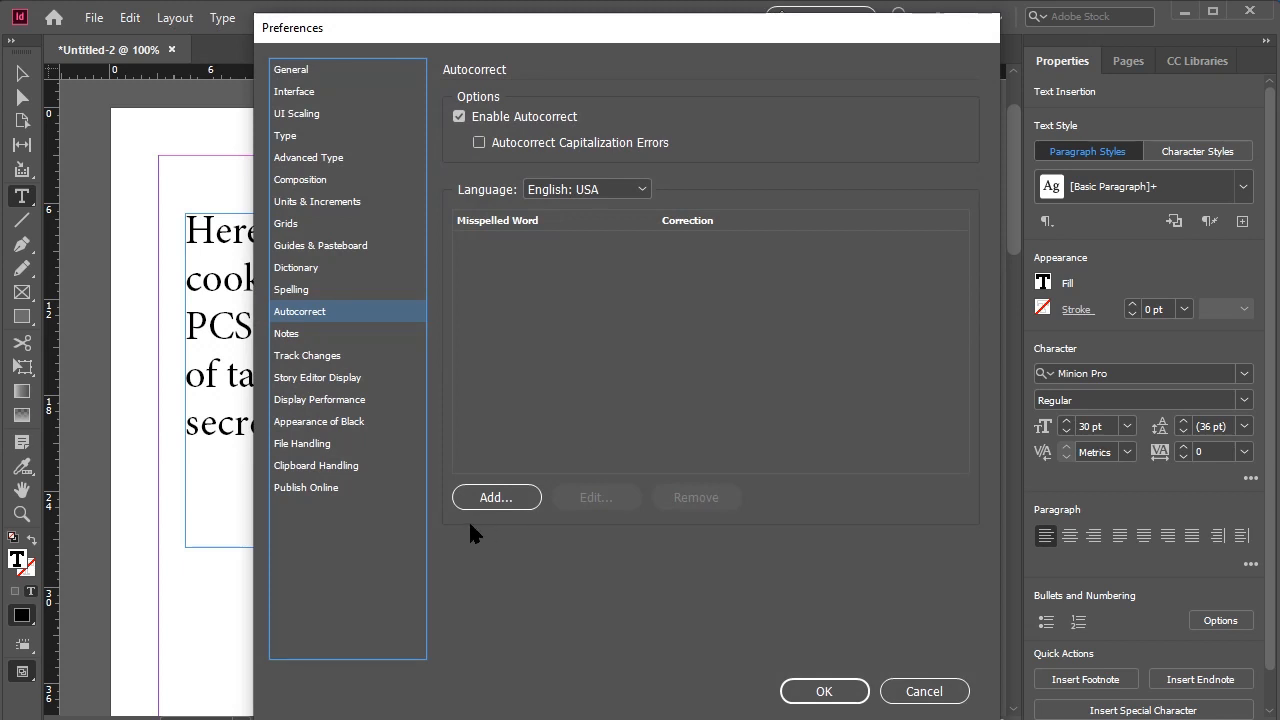
mouse_move(527, 510)
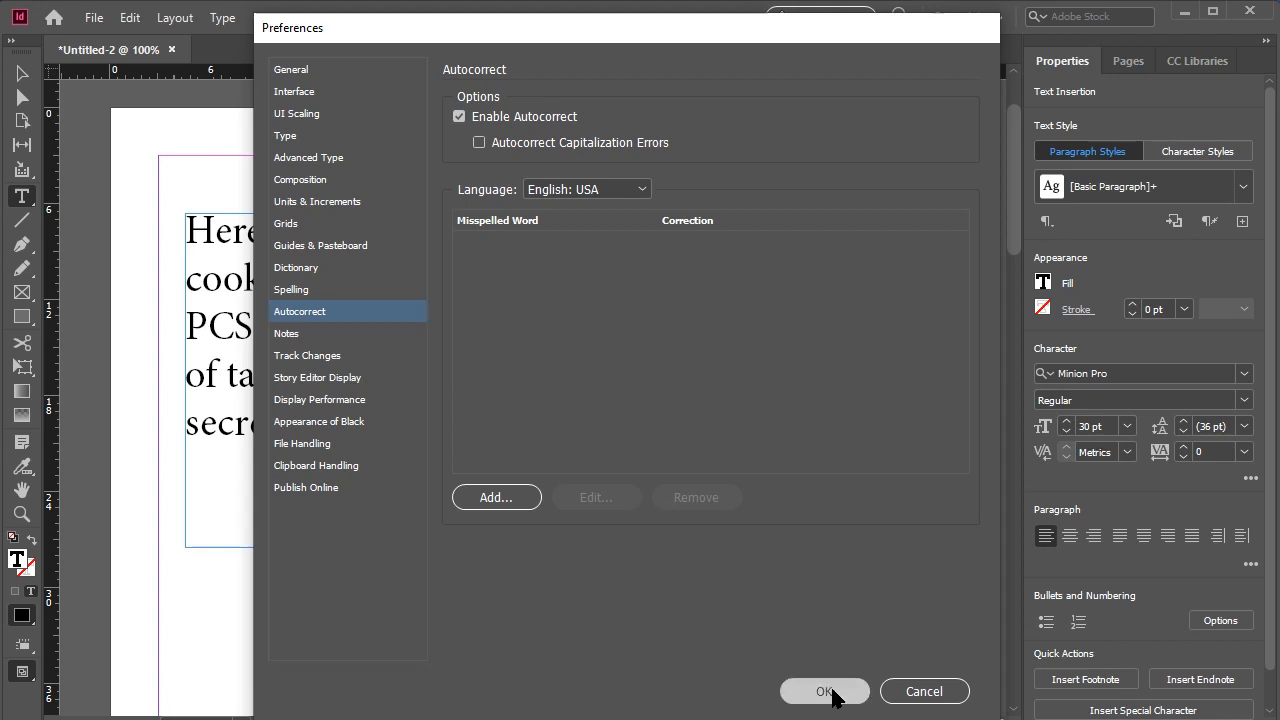
click(824, 691)
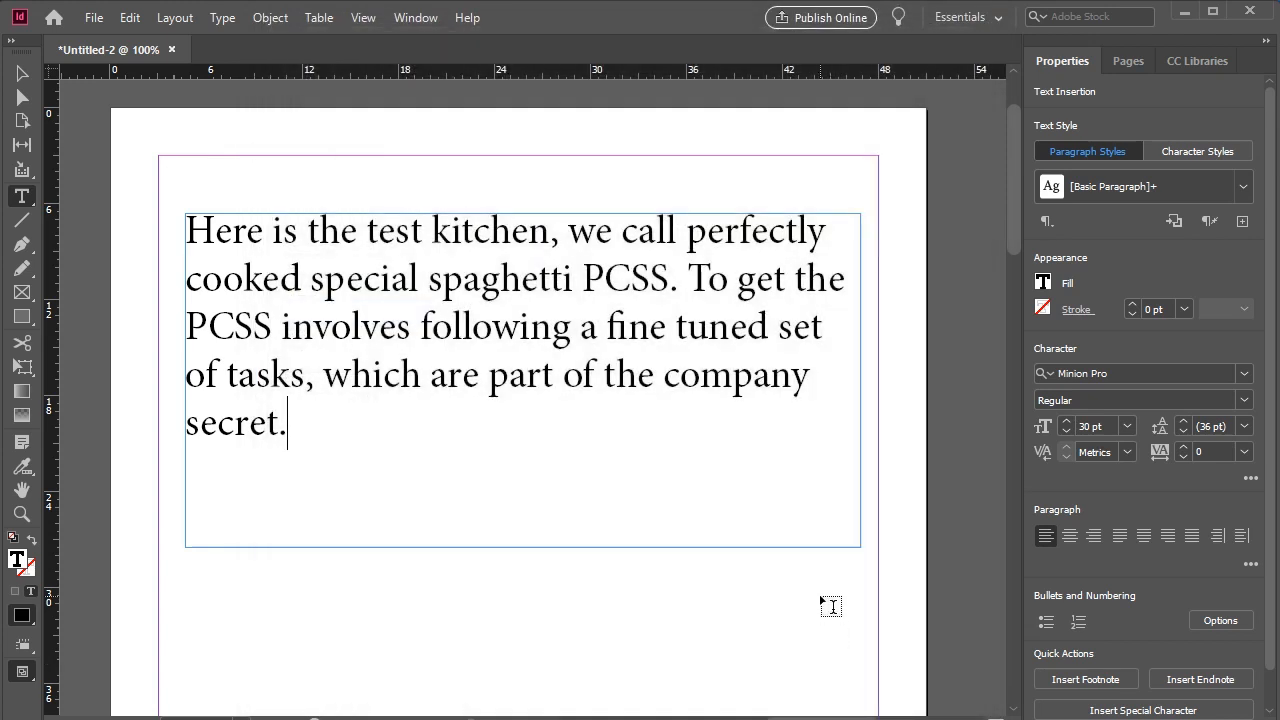